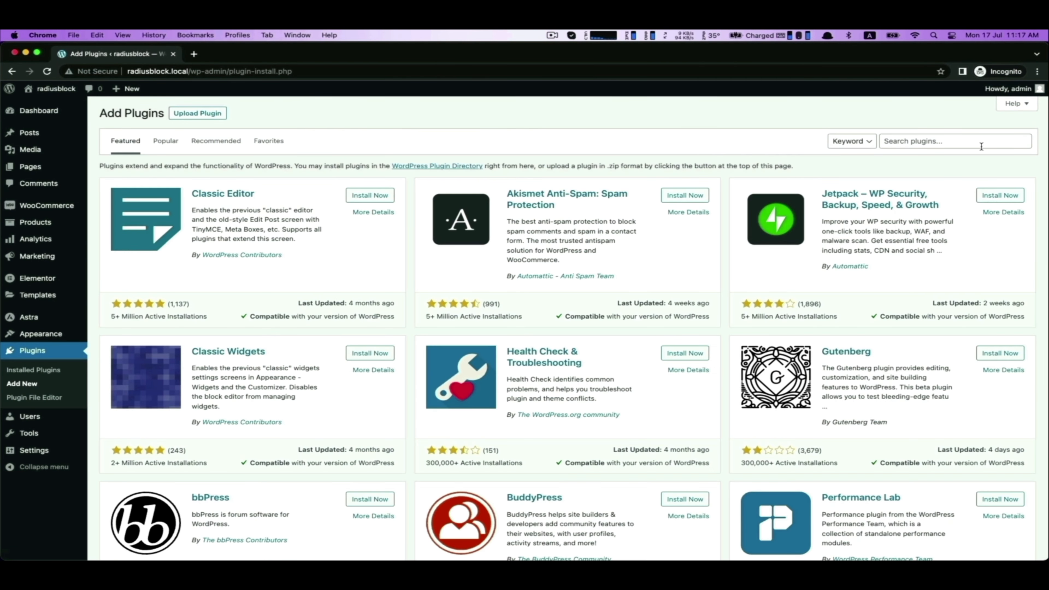
Search 'shopbuilder' in Add New Plugins, then install and activate the ShopBuilder plugin.
{"action": "type", "text": "shop"}
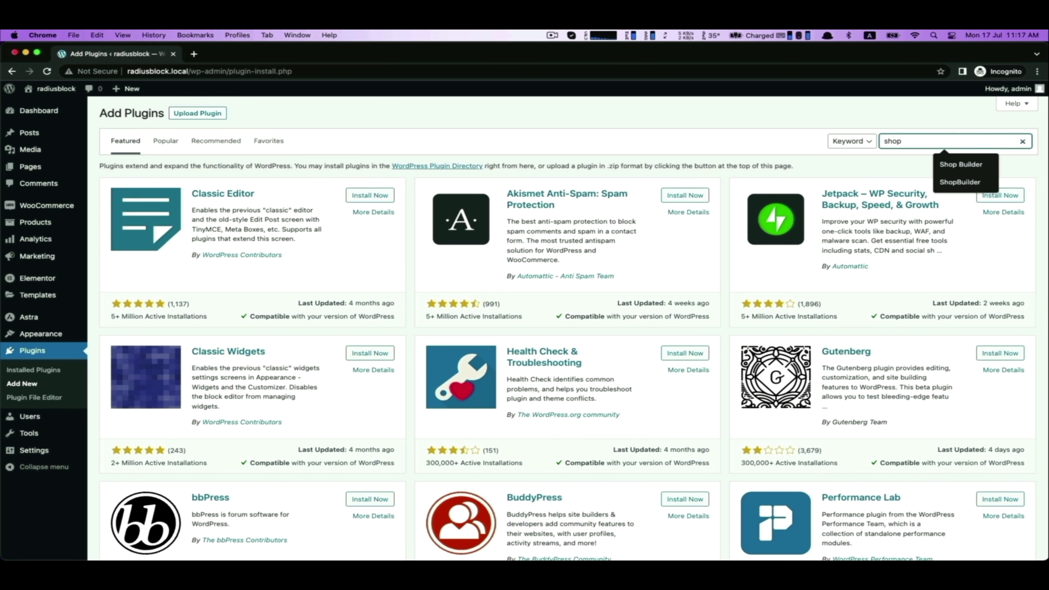
{"action": "type", "text": "shopbuilderw"}
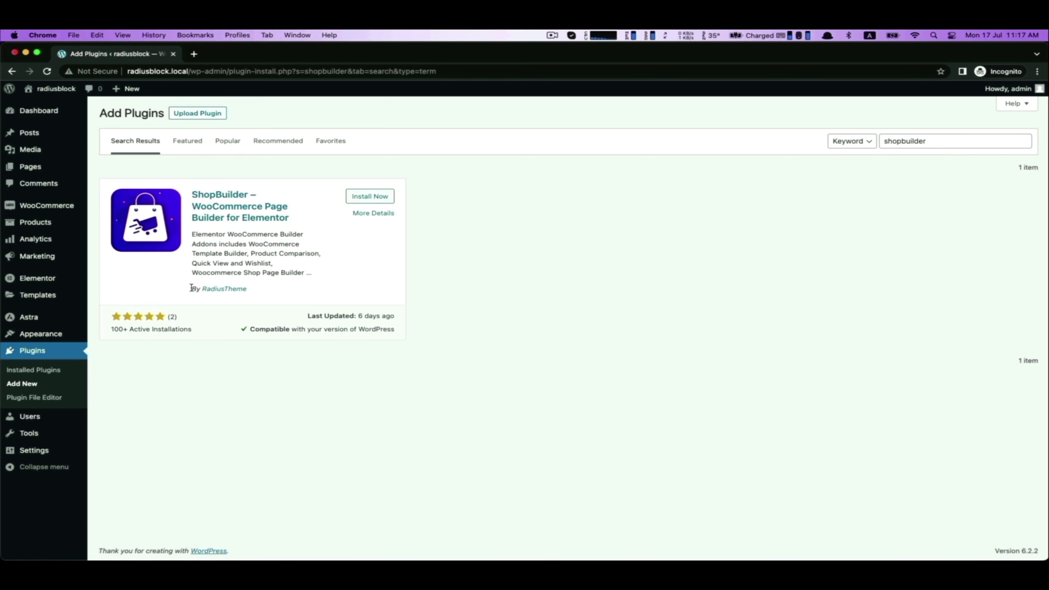
{"action": "mouse_move", "coordinate": [363, 202]}
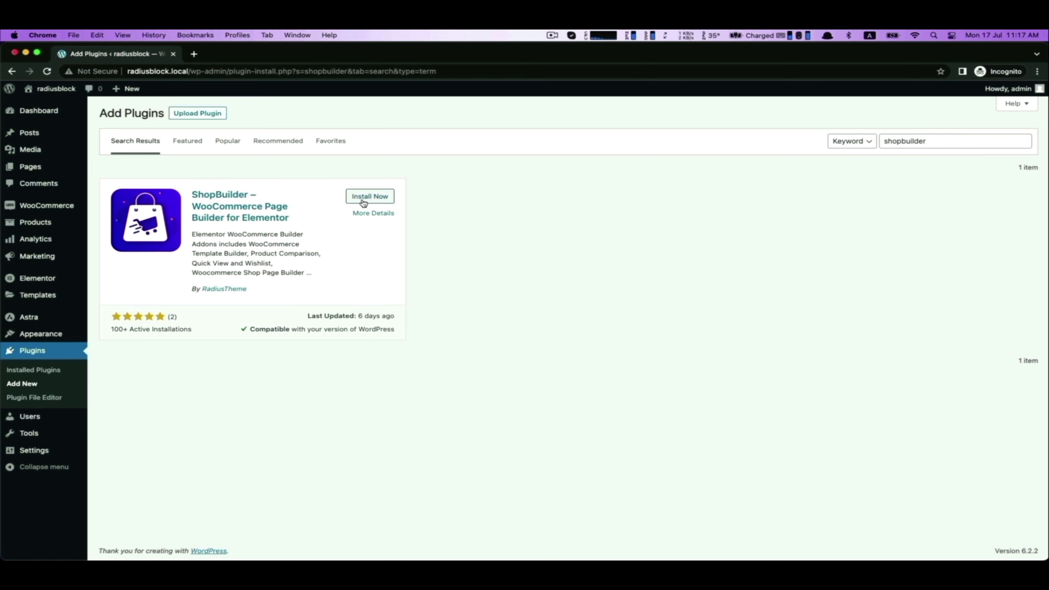
{"action": "left_click", "coordinate": [369, 196]}
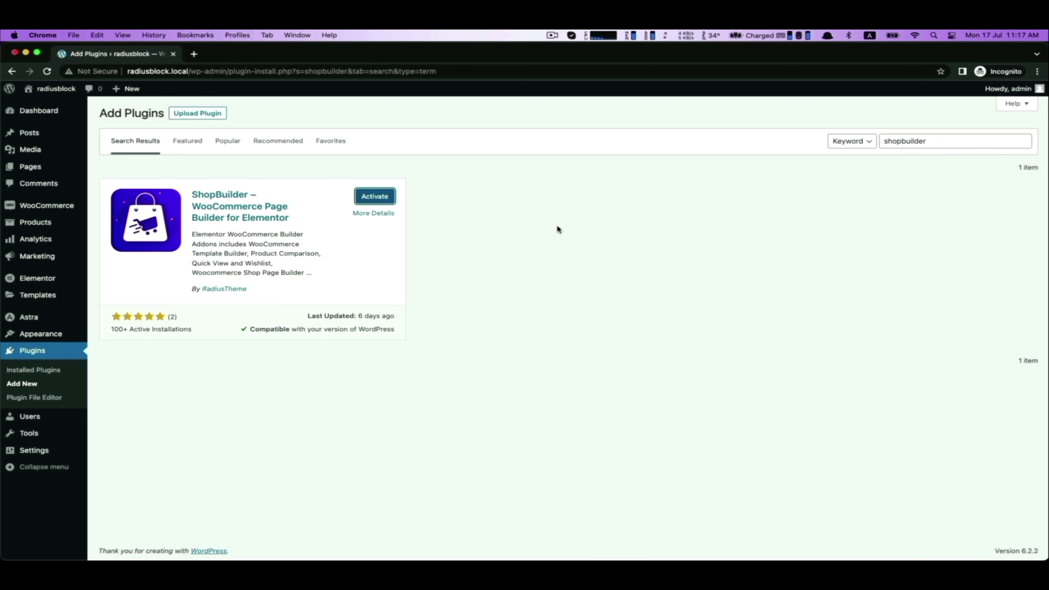
{"action": "left_click", "coordinate": [375, 197]}
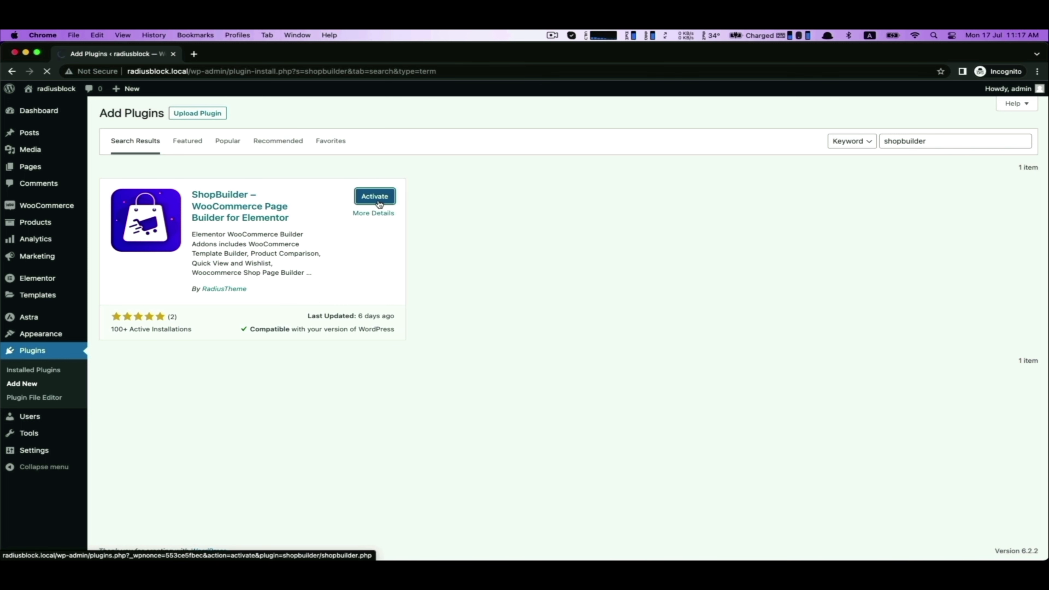
{"action": "left_click", "coordinate": [375, 196]}
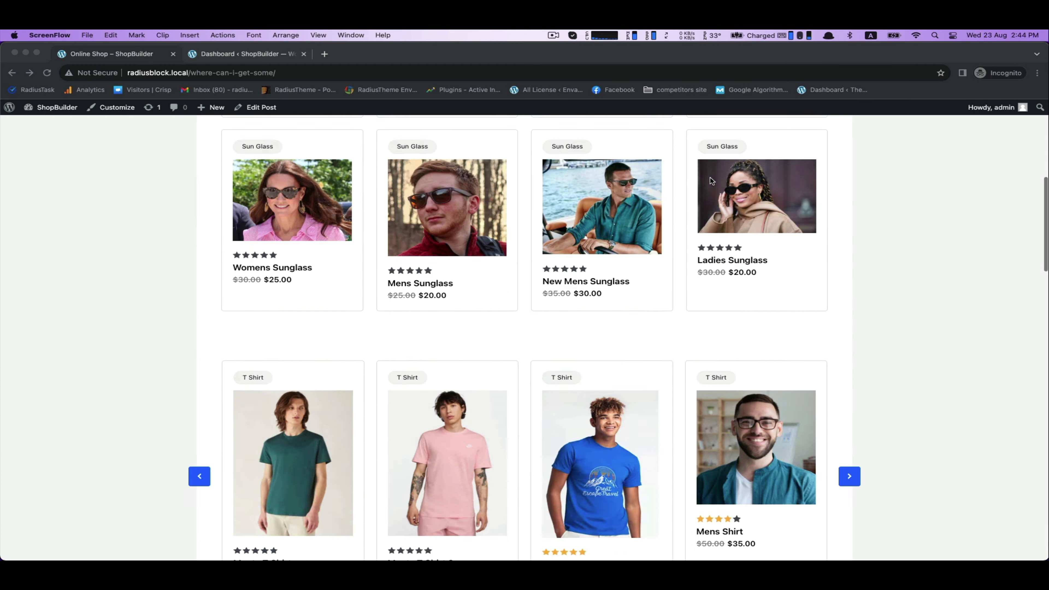
{"action": "scroll", "scroll_direction": "down", "scroll_amount": 3}
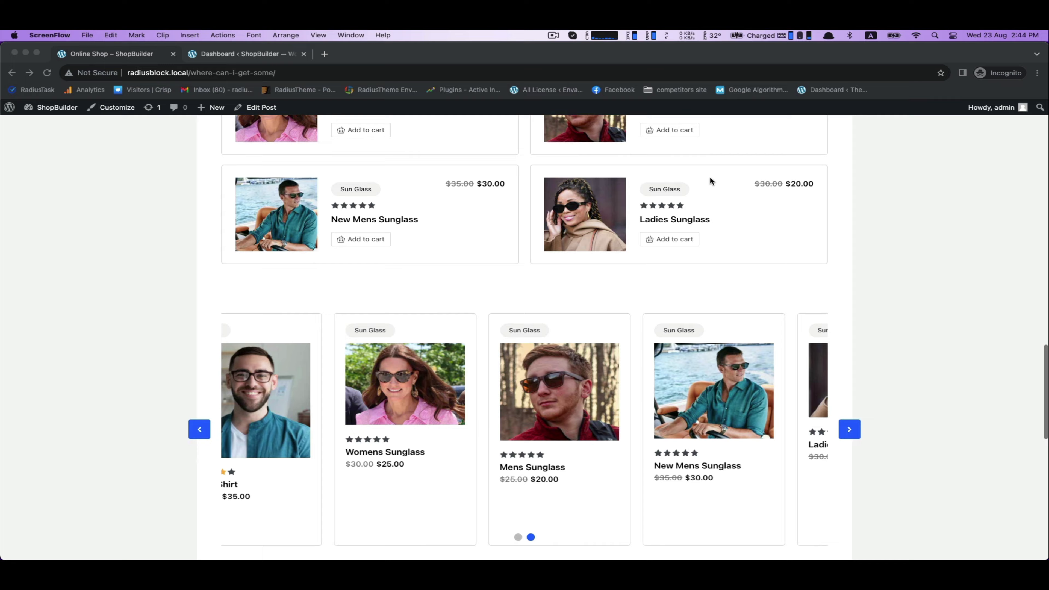
{"action": "scroll", "scroll_direction": "down", "scroll_amount": 3}
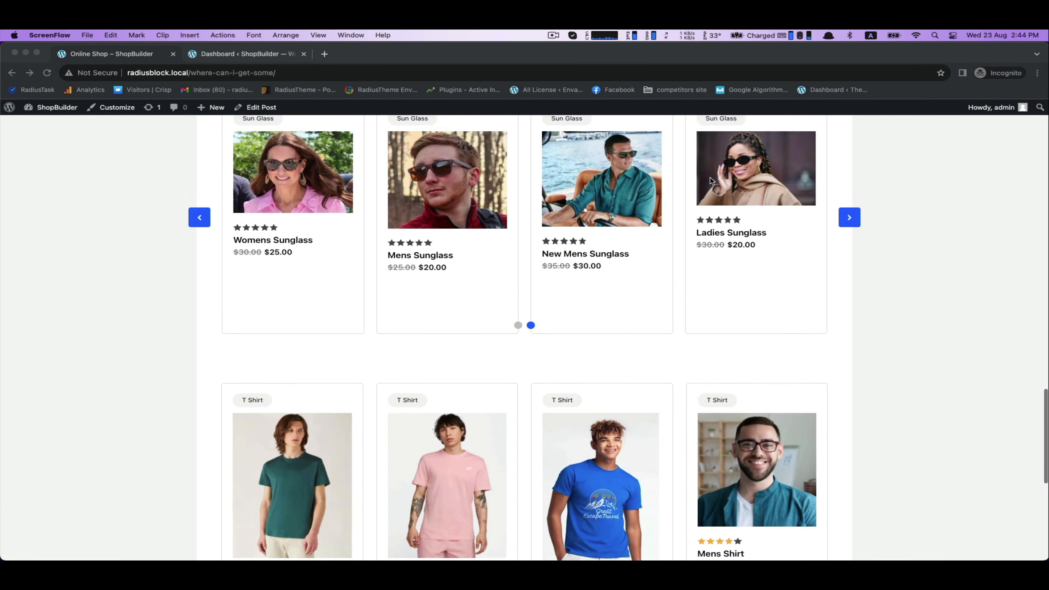
{"action": "scroll", "scroll_direction": "up", "scroll_amount": 3}
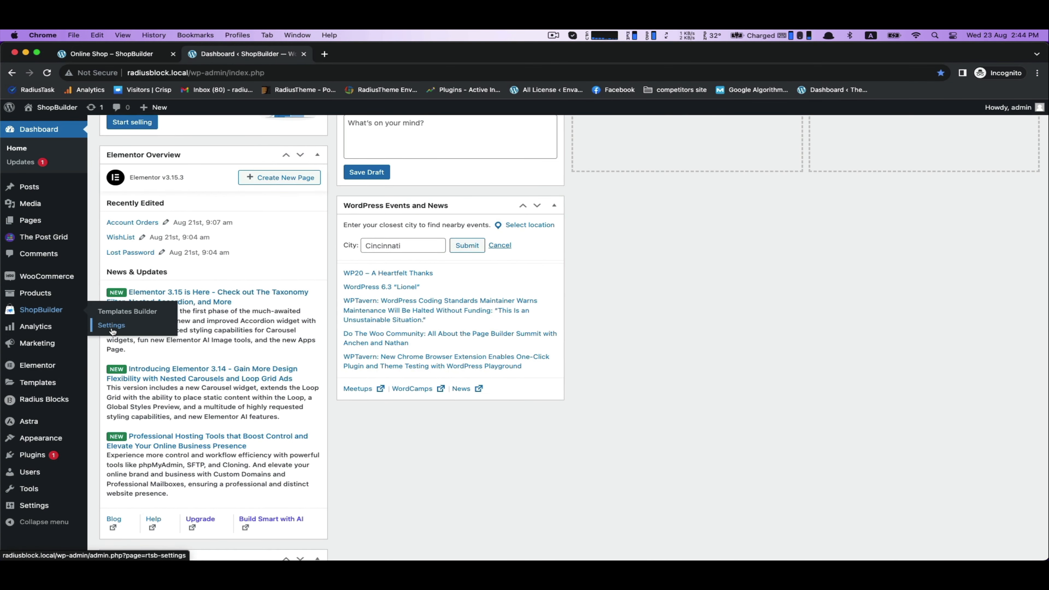
Open ShopBuilder Settings, glance at Global Settings, and show the Modules list.
{"action": "left_click", "coordinate": [111, 325]}
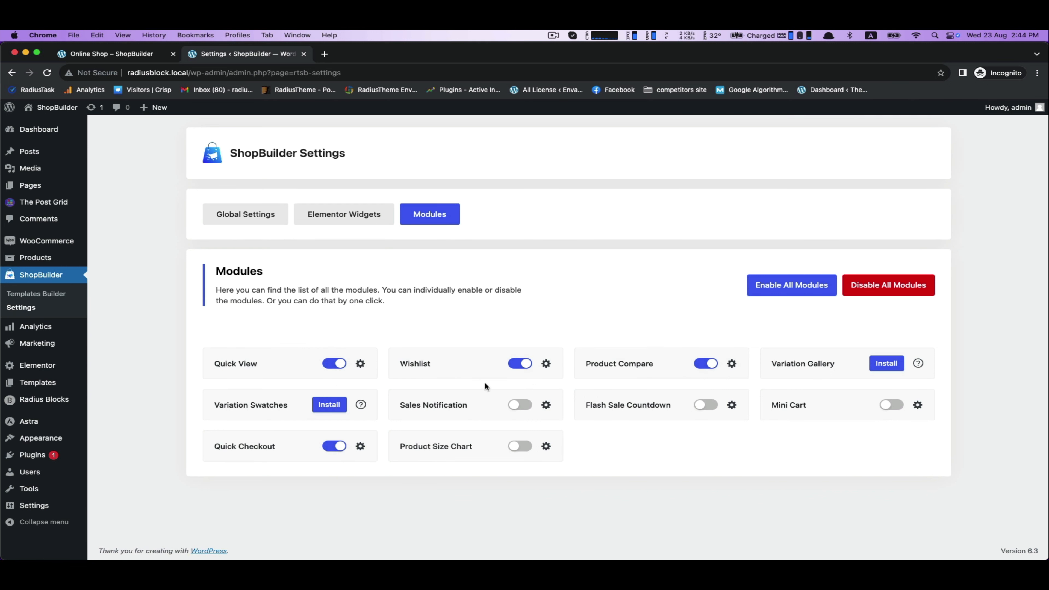
{"action": "left_click", "coordinate": [246, 215]}
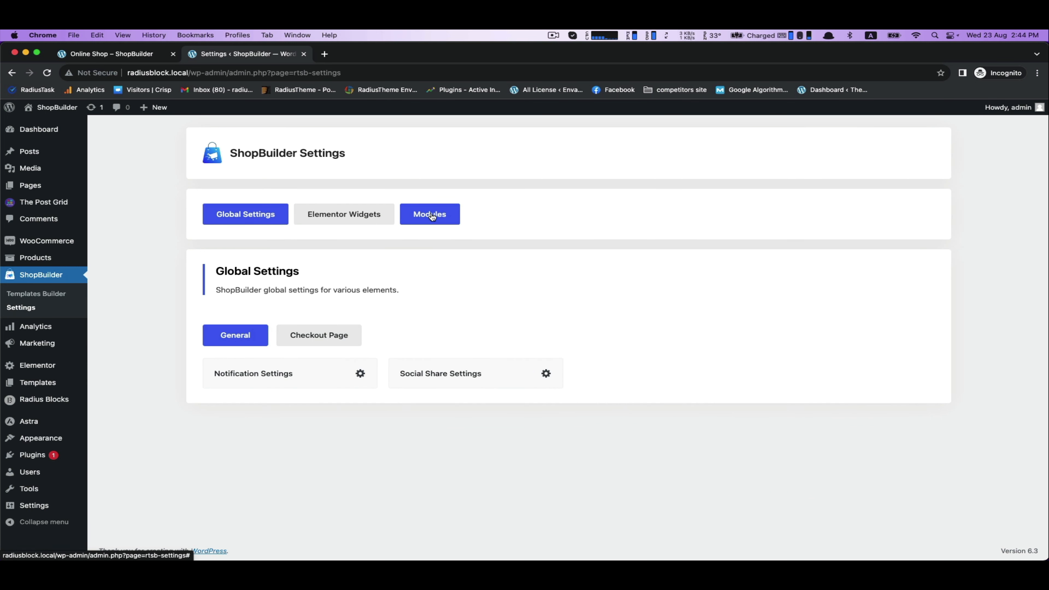
{"action": "left_click", "coordinate": [429, 215]}
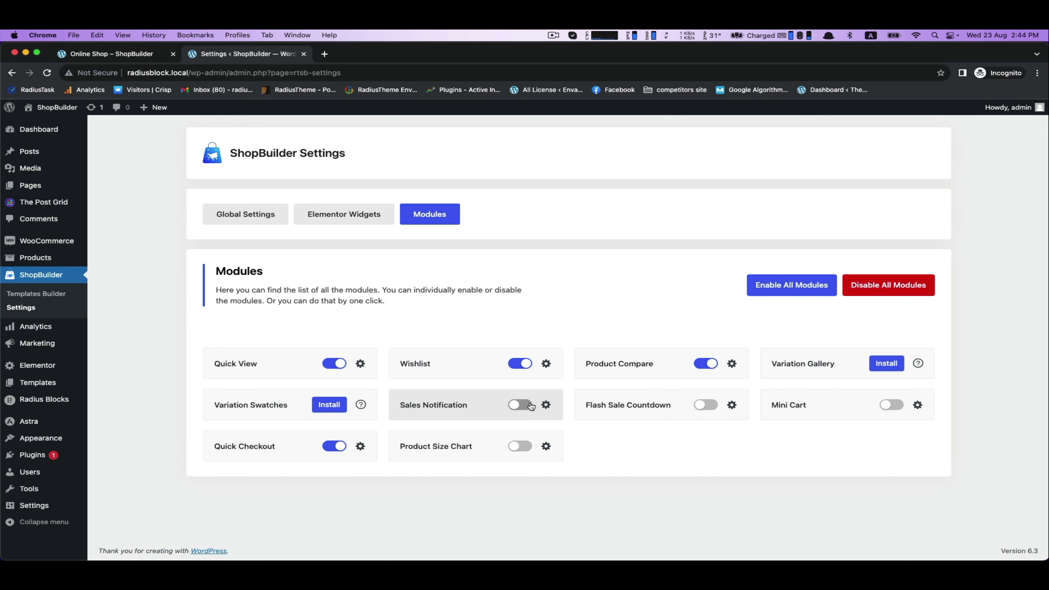
Enable the Sales Notification module and check the Ladies Sunglass popup on the shop page.
{"action": "left_click", "coordinate": [546, 405]}
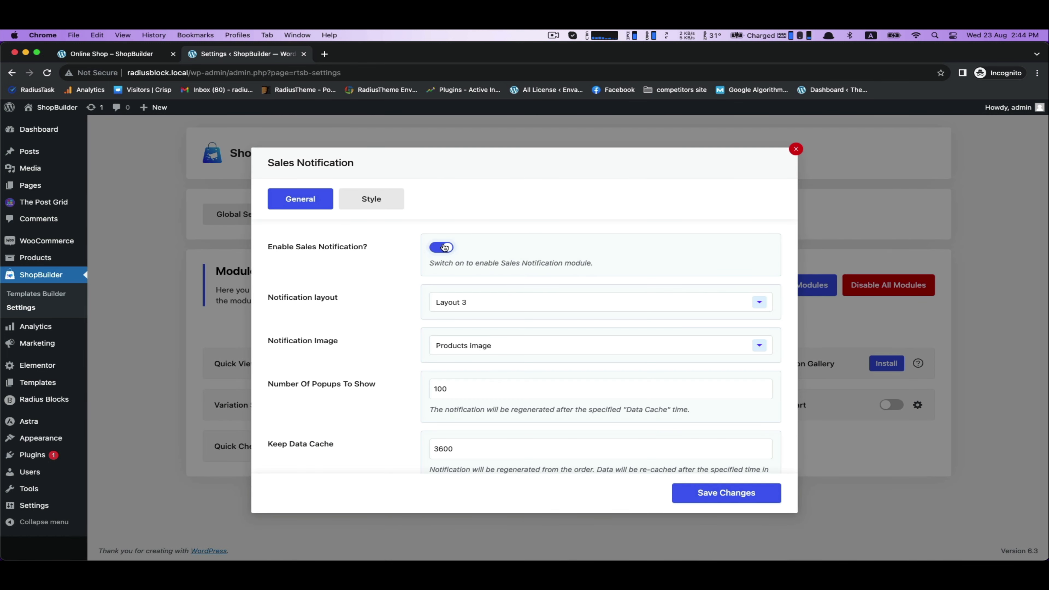
{"action": "scroll", "scroll_direction": "down", "scroll_amount": 3}
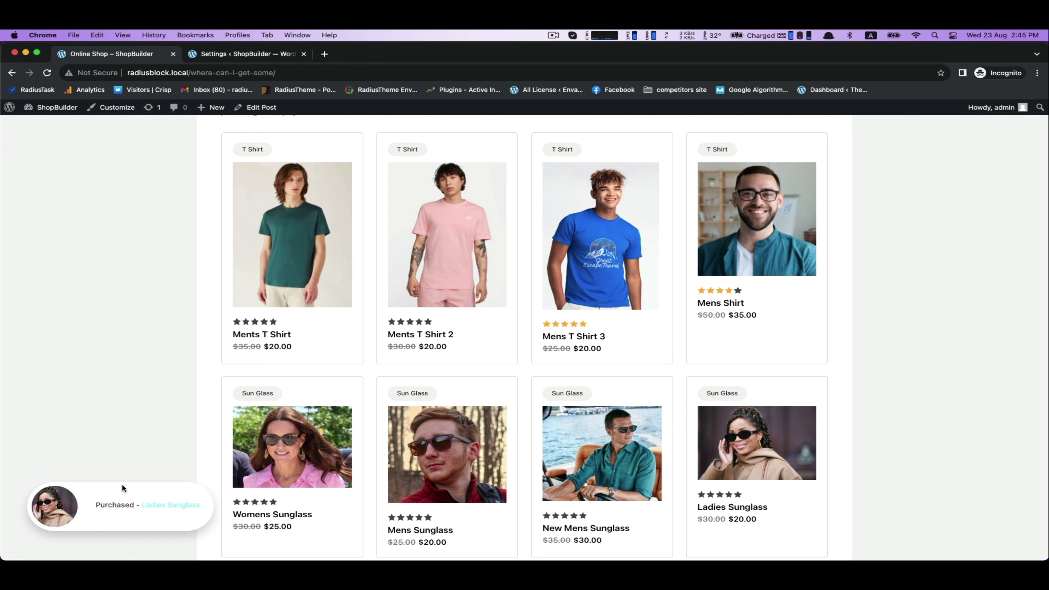
{"action": "left_click", "coordinate": [231, 53]}
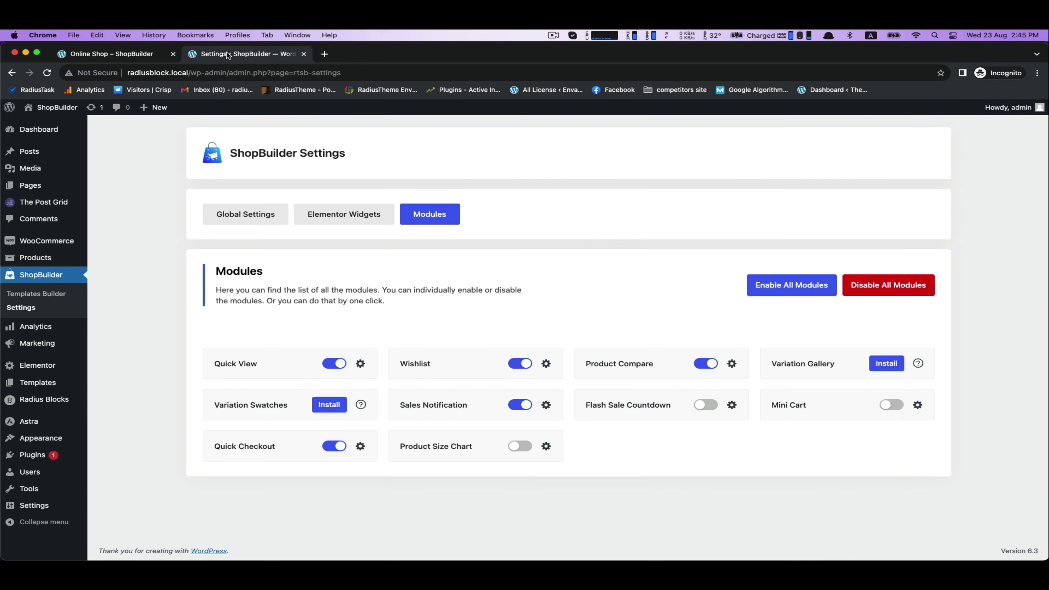
In Sales Notification Style, set light pink background, black text and name colours, red purchased time, and save.
{"action": "left_click", "coordinate": [546, 405]}
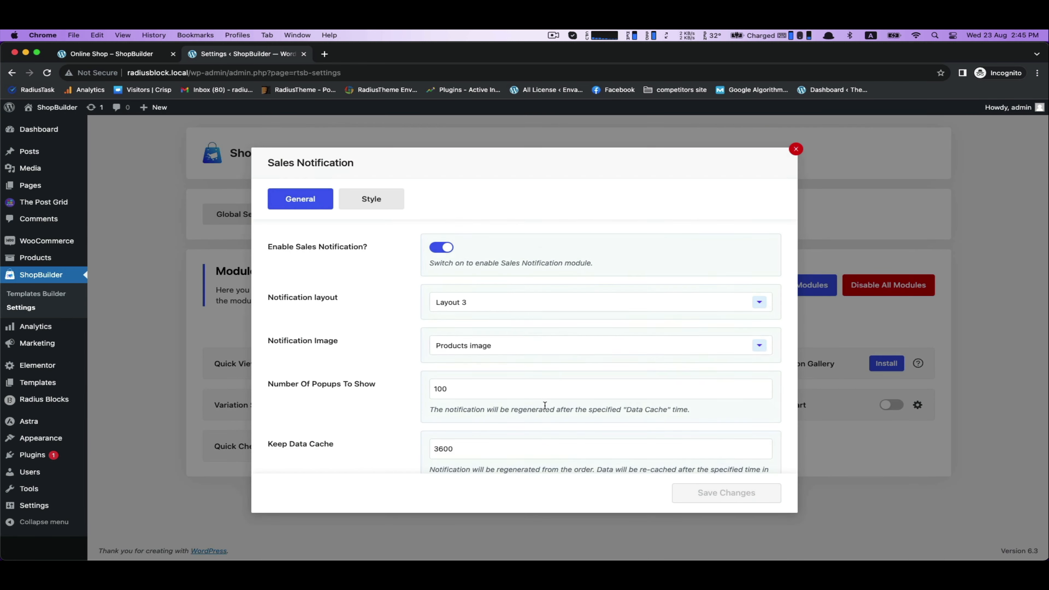
{"action": "left_click", "coordinate": [371, 199]}
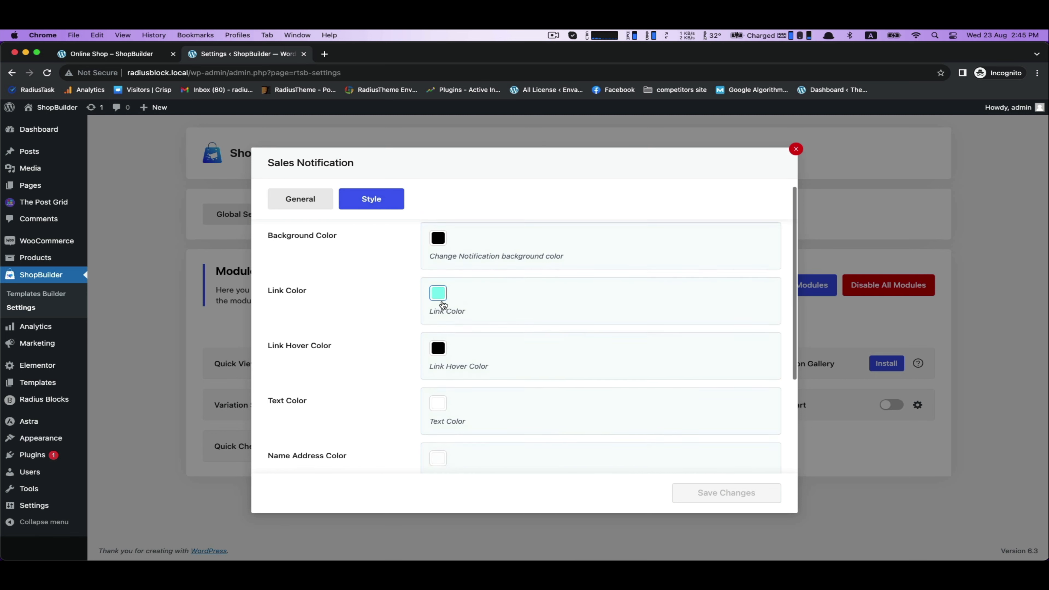
{"action": "left_click", "coordinate": [439, 249]}
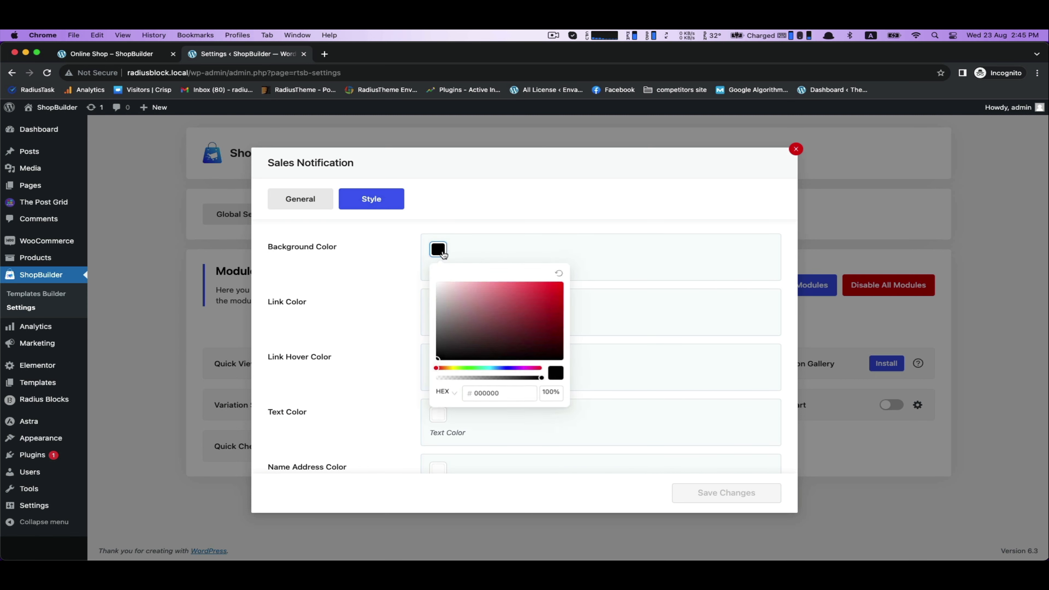
{"action": "left_click", "coordinate": [441, 289]}
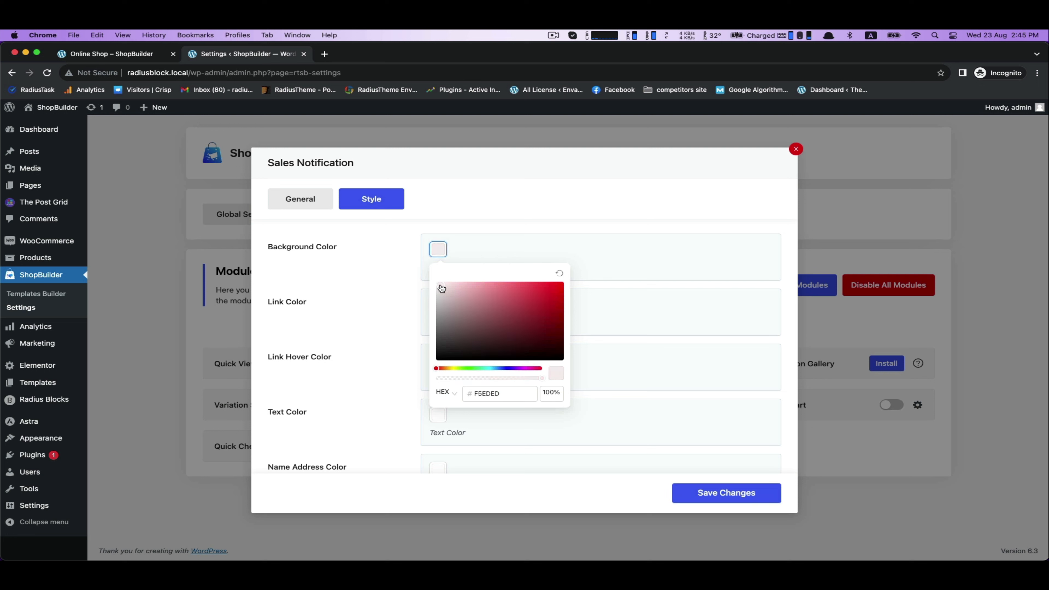
{"action": "left_click", "coordinate": [438, 305]}
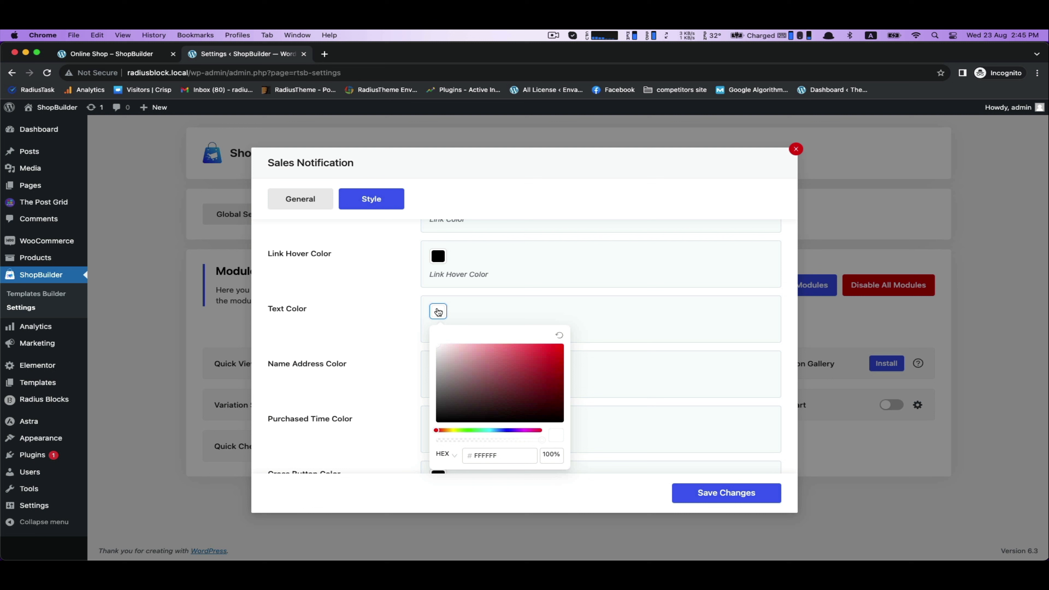
{"action": "left_click", "coordinate": [350, 356]}
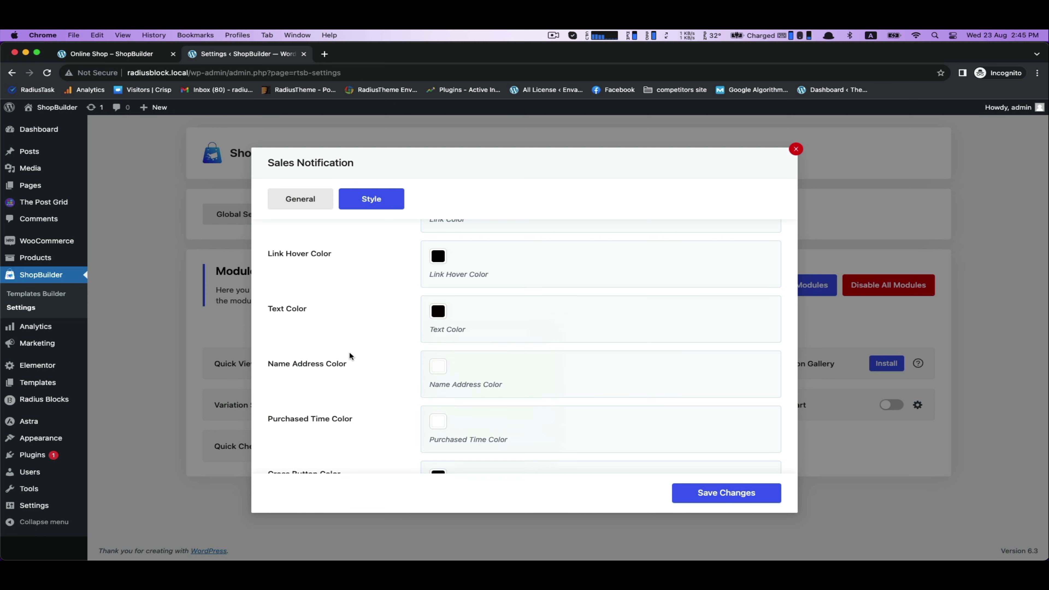
{"action": "left_click", "coordinate": [438, 366]}
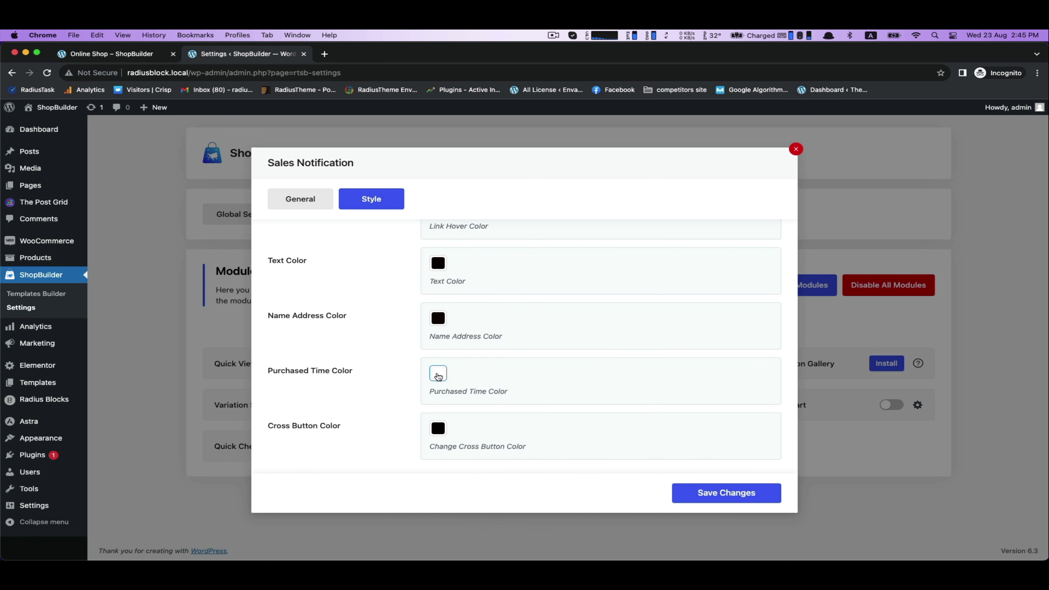
{"action": "left_click", "coordinate": [438, 373]}
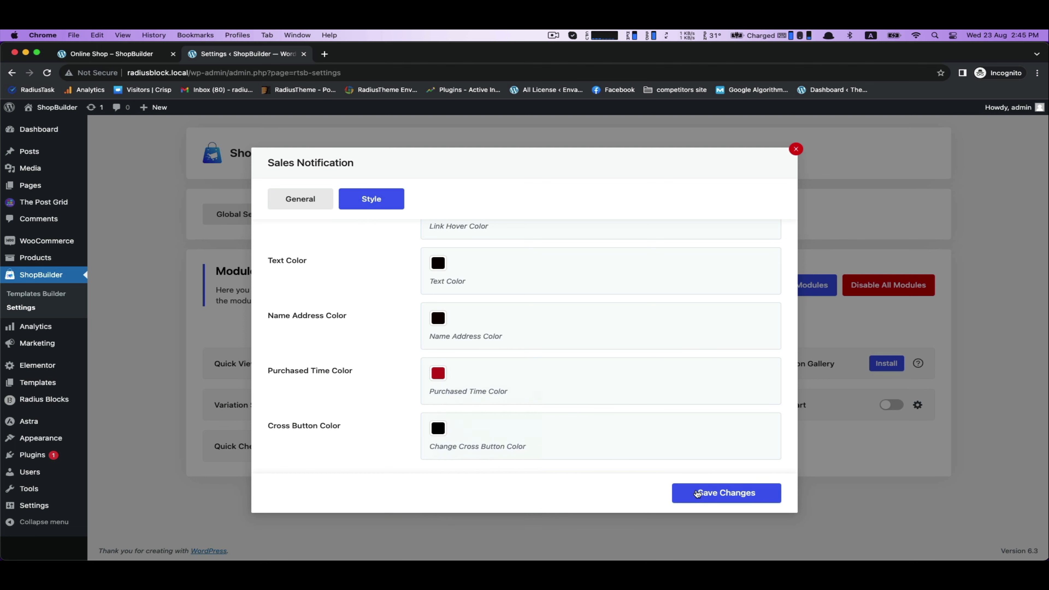
{"action": "left_click", "coordinate": [726, 493]}
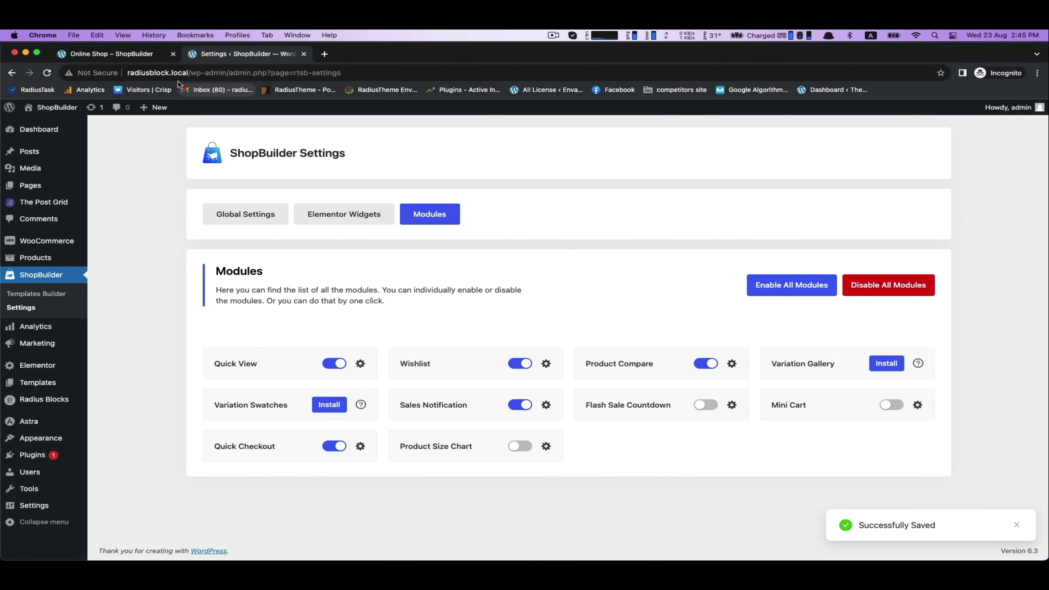
View the shop page until the restyled light-pink Ladies Sunglass popup appears.
{"action": "left_click", "coordinate": [108, 53]}
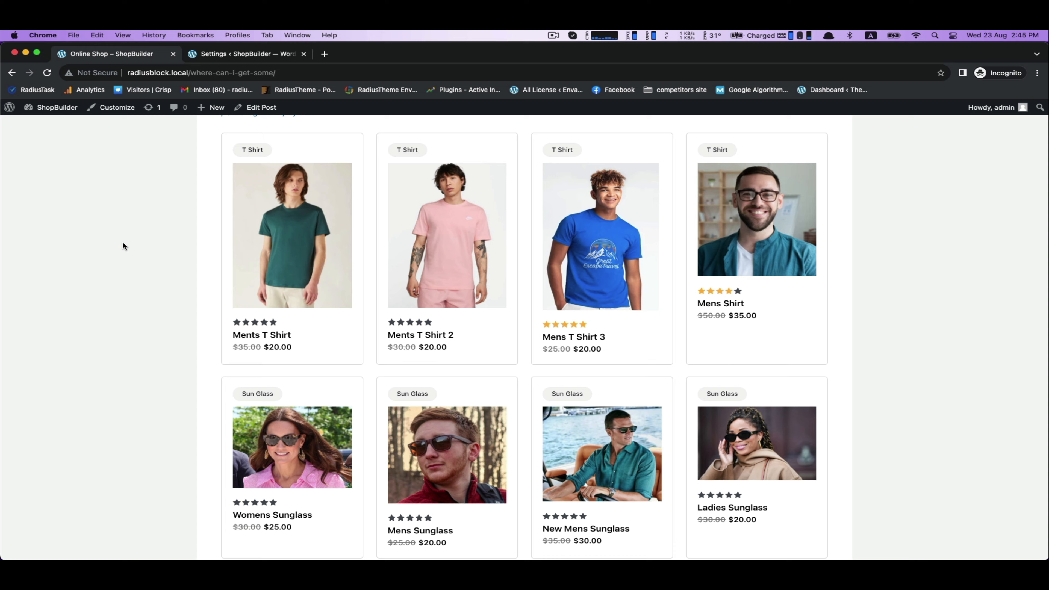
{"action": "scroll", "scroll_direction": "down", "scroll_amount": 3}
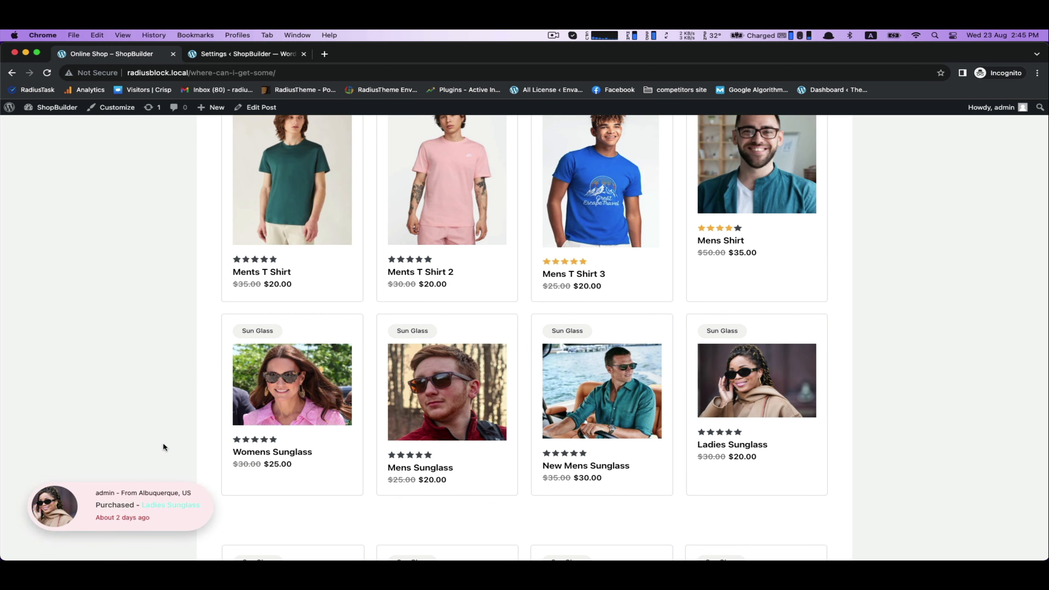
{"action": "mouse_move", "coordinate": [190, 510]}
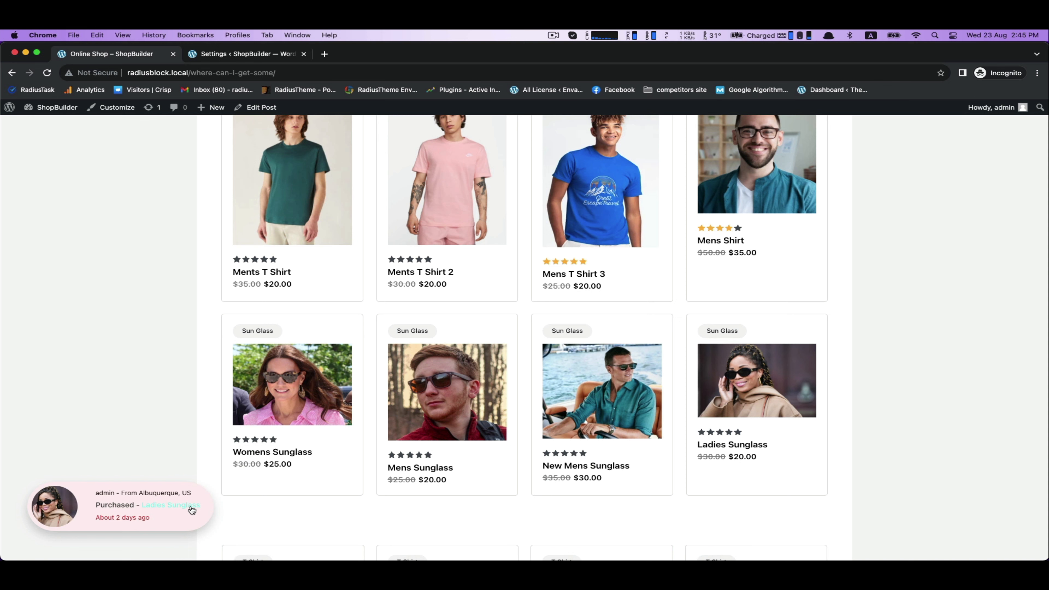
Set the Sales Notification link colour to blue #0868FA and save the changes.
{"action": "left_click", "coordinate": [244, 54]}
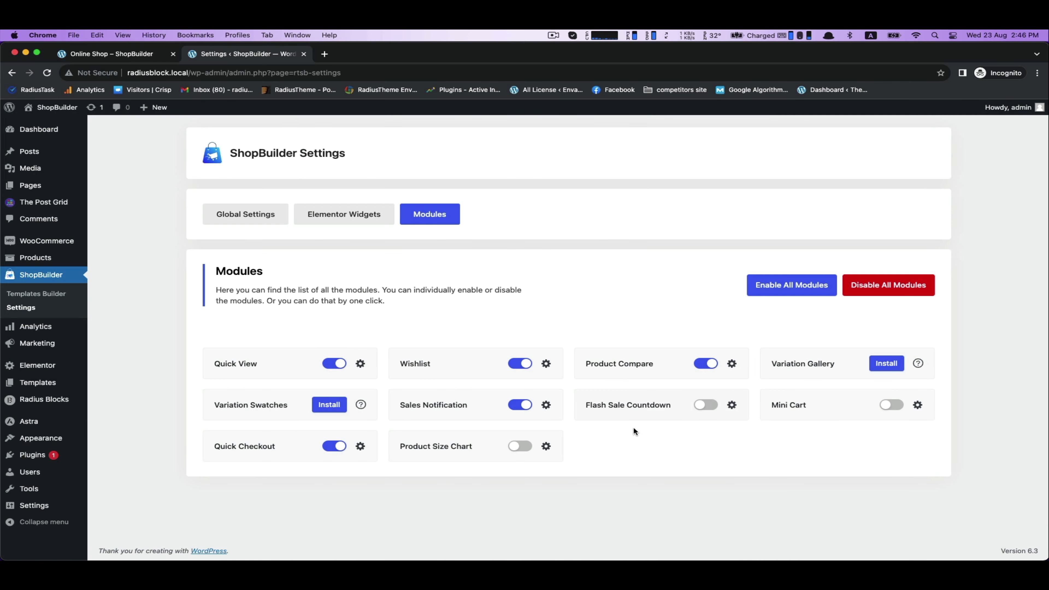
{"action": "left_click", "coordinate": [546, 405]}
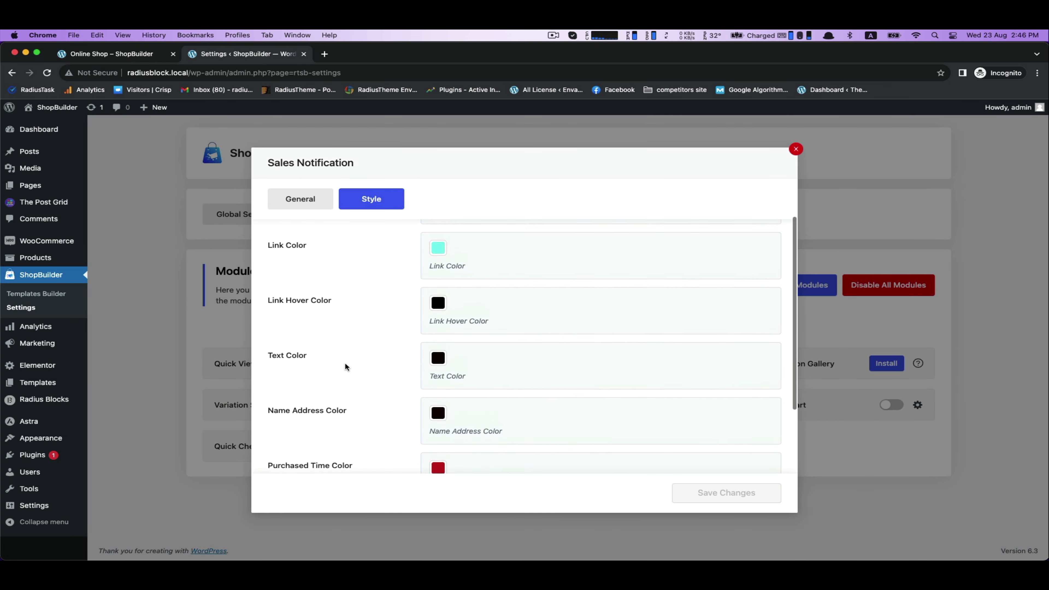
{"action": "left_click", "coordinate": [438, 248]}
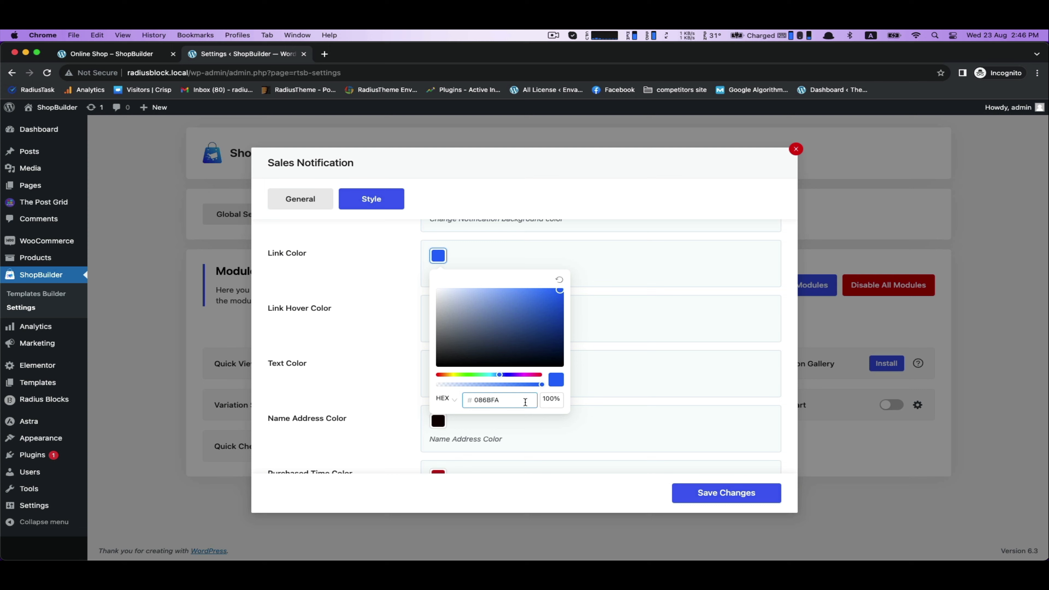
{"action": "left_click", "coordinate": [726, 493]}
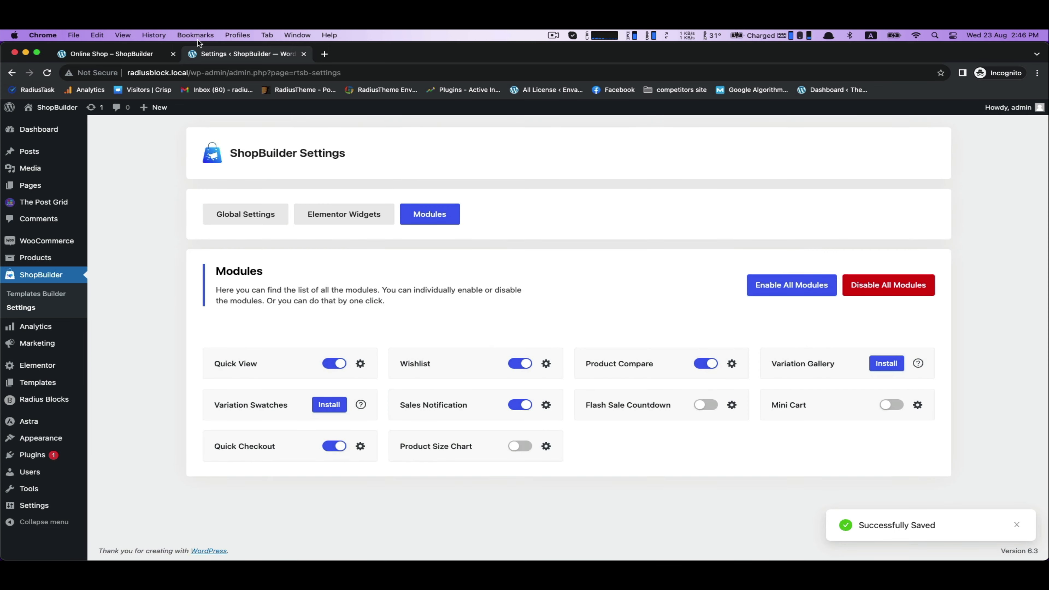
In Sales Notification General settings, choose Layout 2 and save.
{"action": "left_click", "coordinate": [111, 53]}
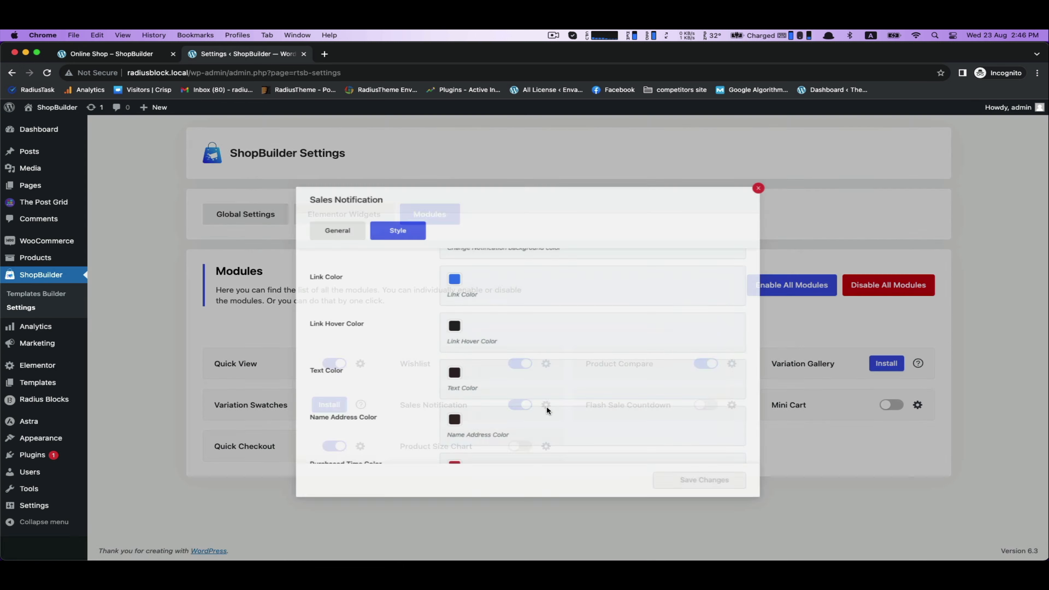
{"action": "left_click", "coordinate": [338, 231]}
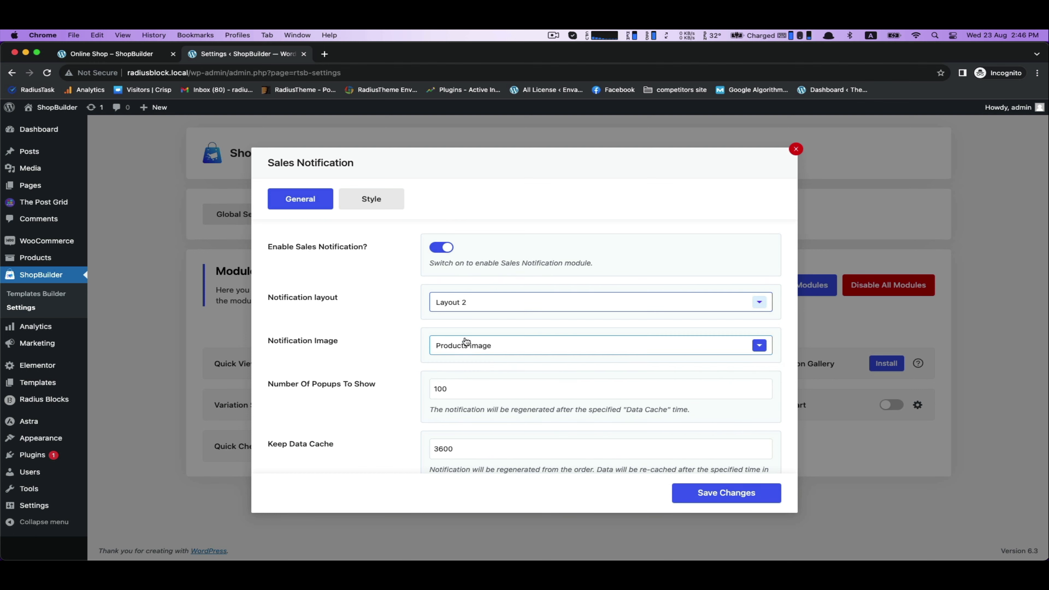
{"action": "left_click", "coordinate": [727, 493]}
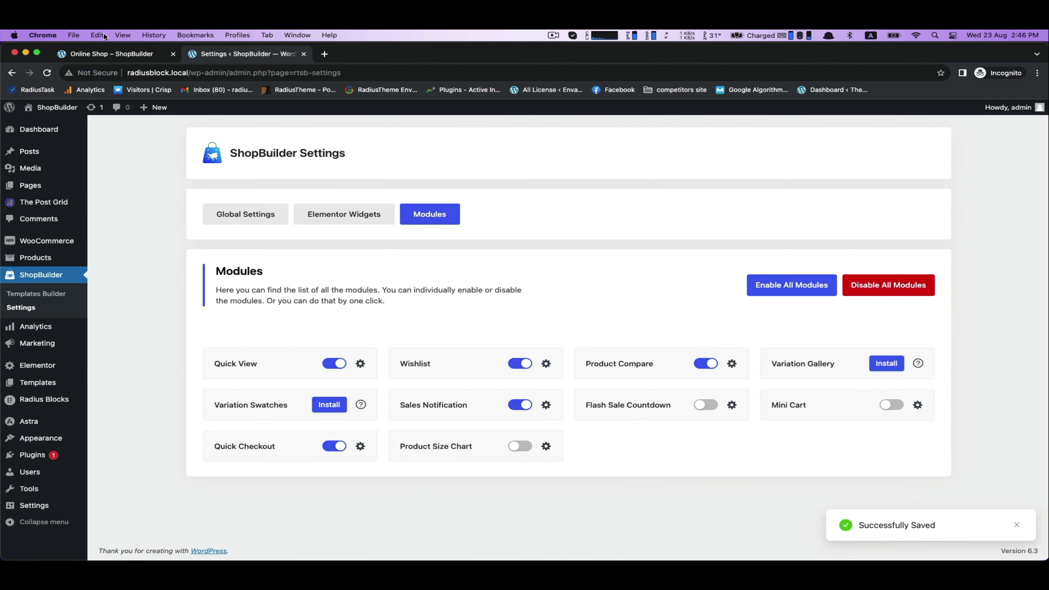
View the shop page popup in the new layout with a blue product link.
{"action": "left_click", "coordinate": [111, 54]}
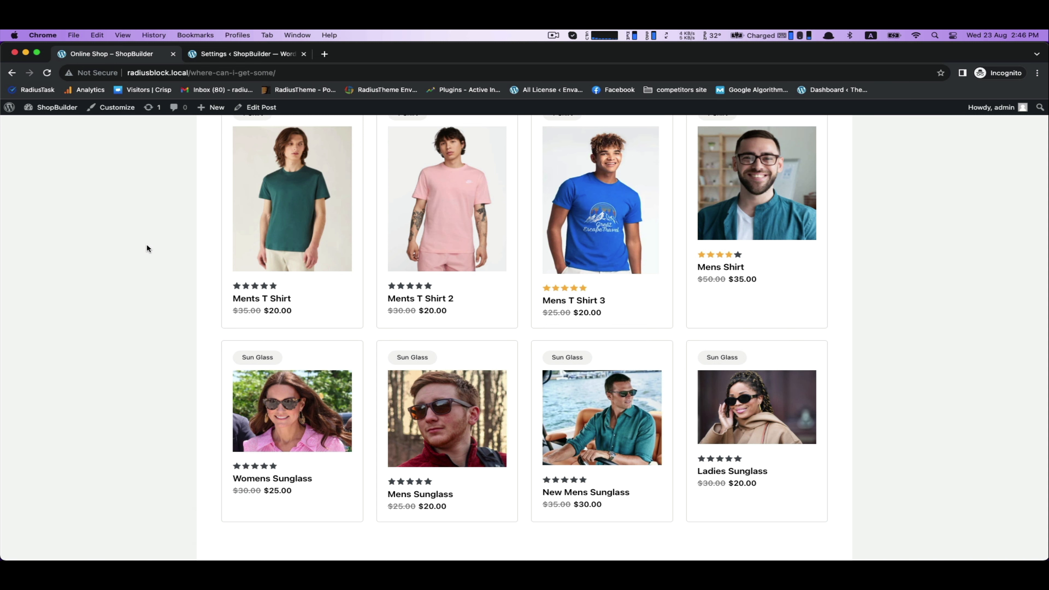
{"action": "mouse_move", "coordinate": [142, 440]}
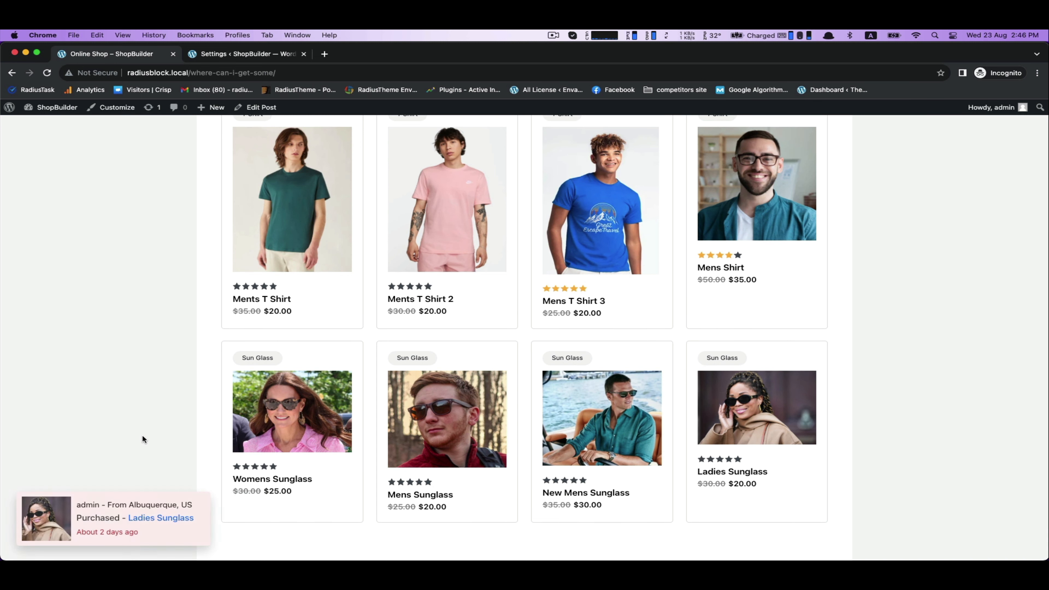
{"action": "mouse_move", "coordinate": [149, 418]}
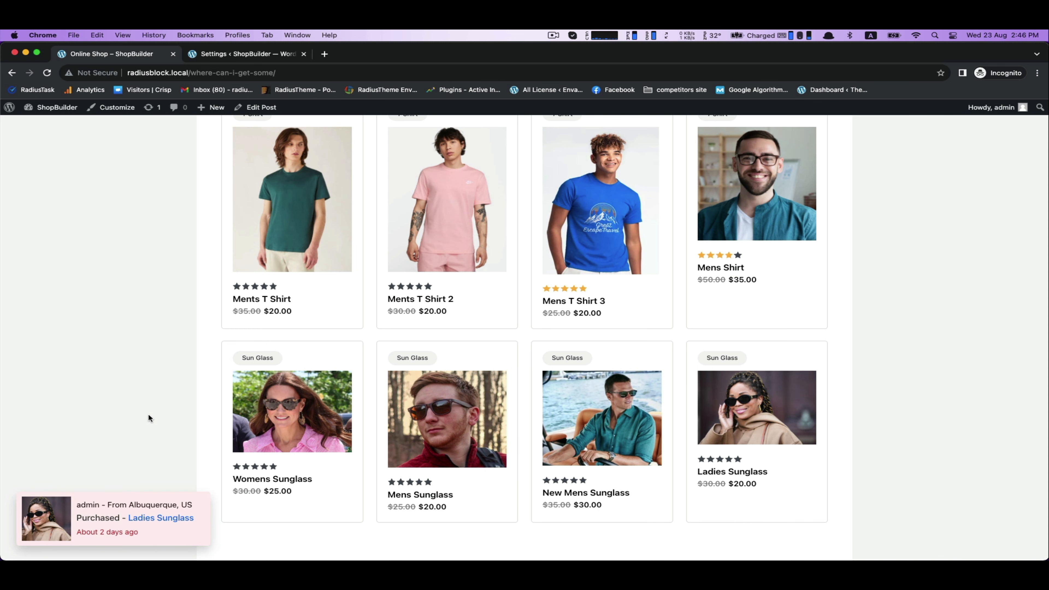
Set Notification Image to No Image, save, and view the image-free popup on the shop page.
{"action": "left_click", "coordinate": [243, 53]}
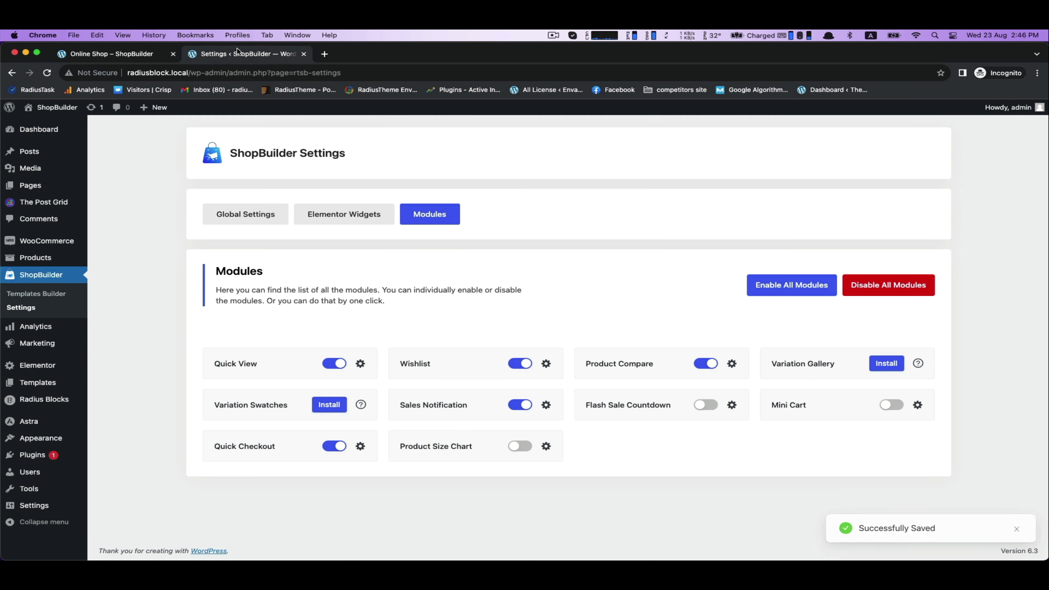
{"action": "left_click", "coordinate": [546, 405]}
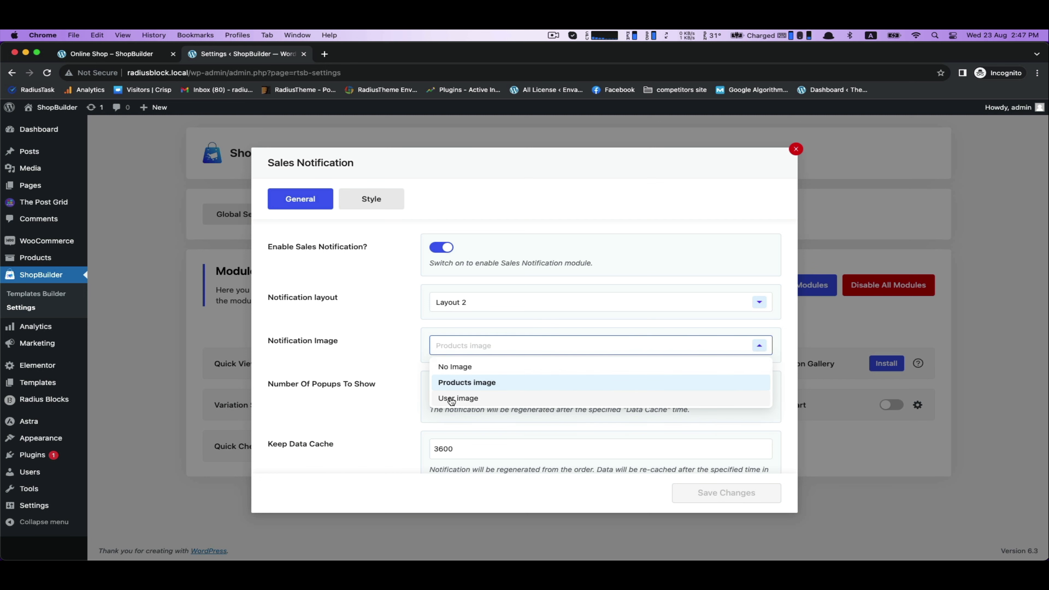
{"action": "left_click", "coordinate": [455, 366]}
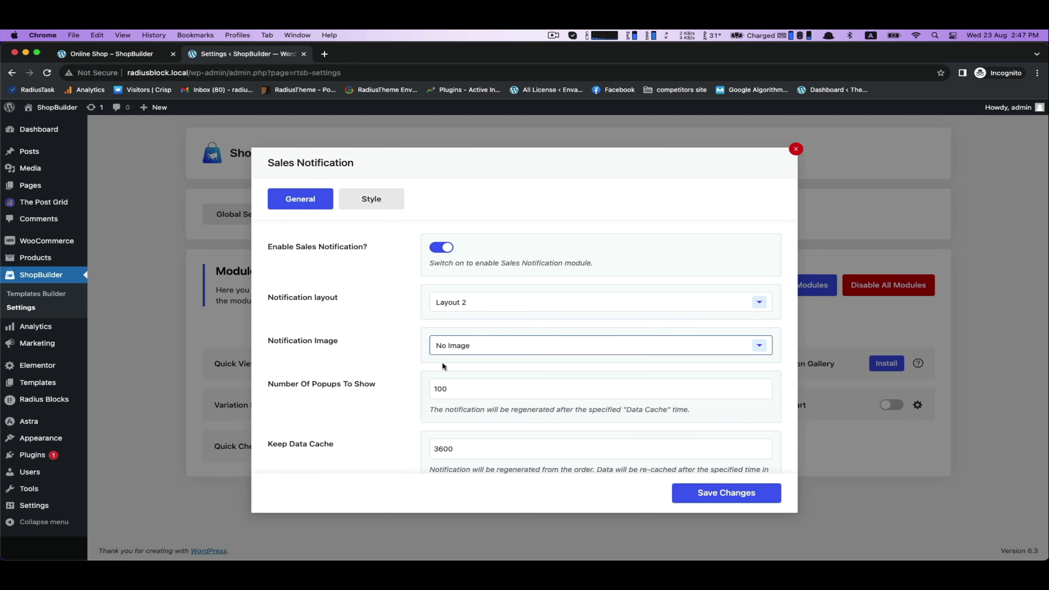
{"action": "left_click", "coordinate": [89, 54]}
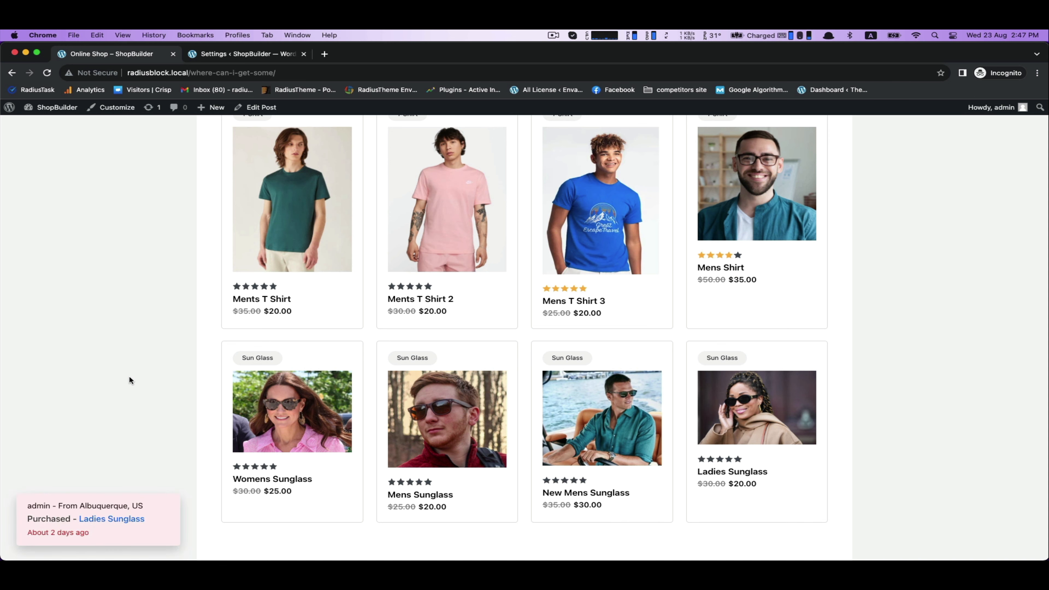
Set Notification Animate to Slide left in the Sales Notification settings.
{"action": "left_click", "coordinate": [242, 54]}
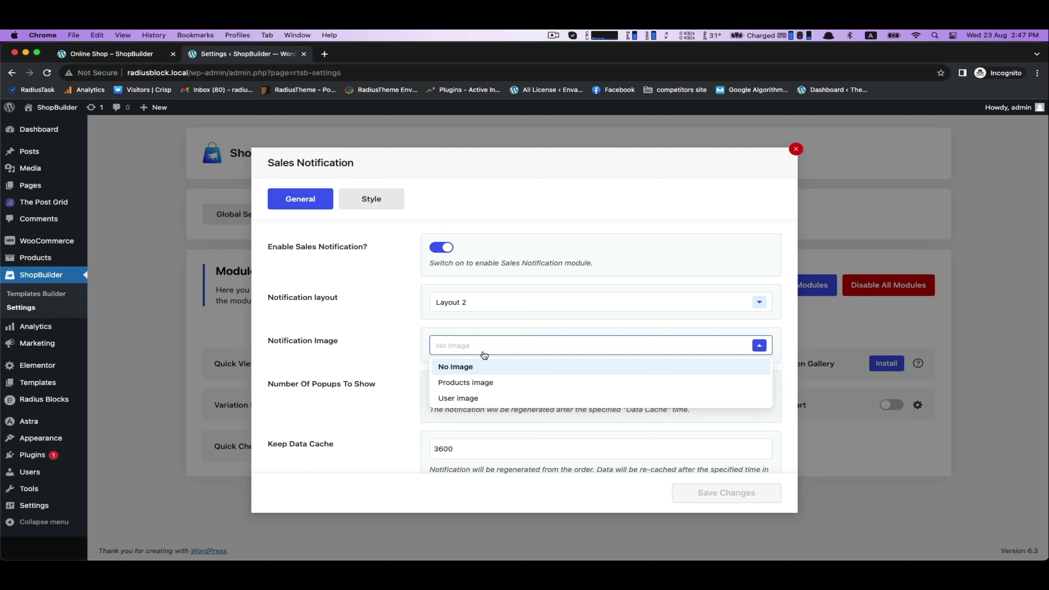
{"action": "scroll", "scroll_direction": "down", "scroll_amount": 3}
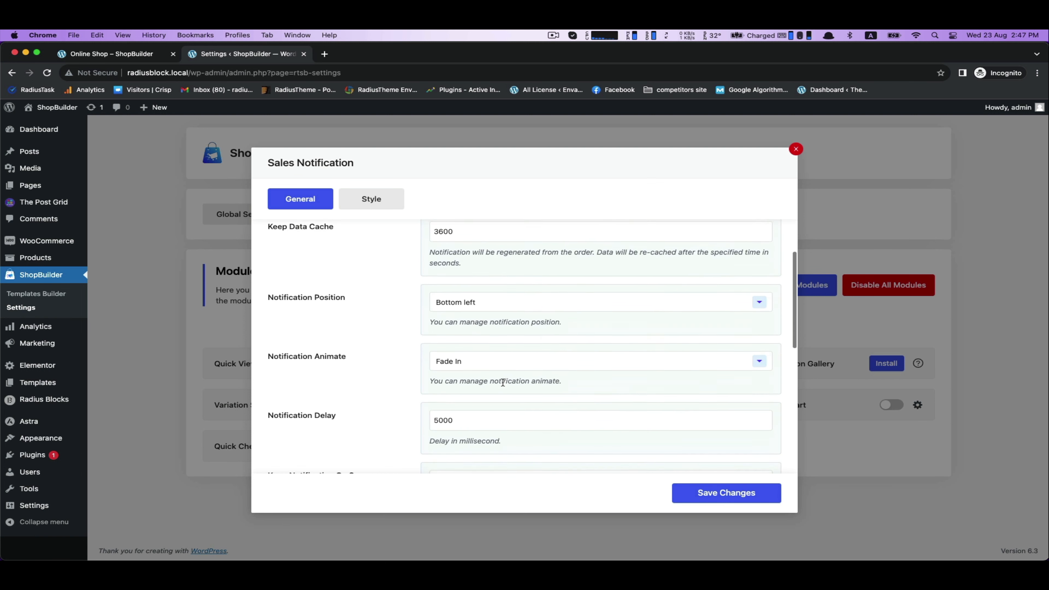
{"action": "left_click", "coordinate": [599, 360]}
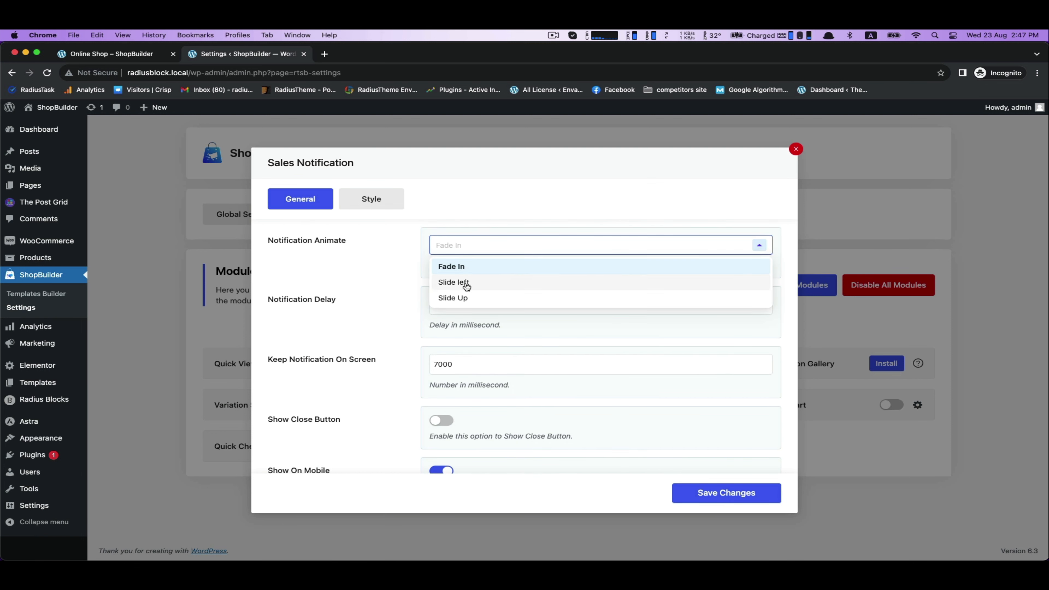
{"action": "left_click", "coordinate": [454, 282]}
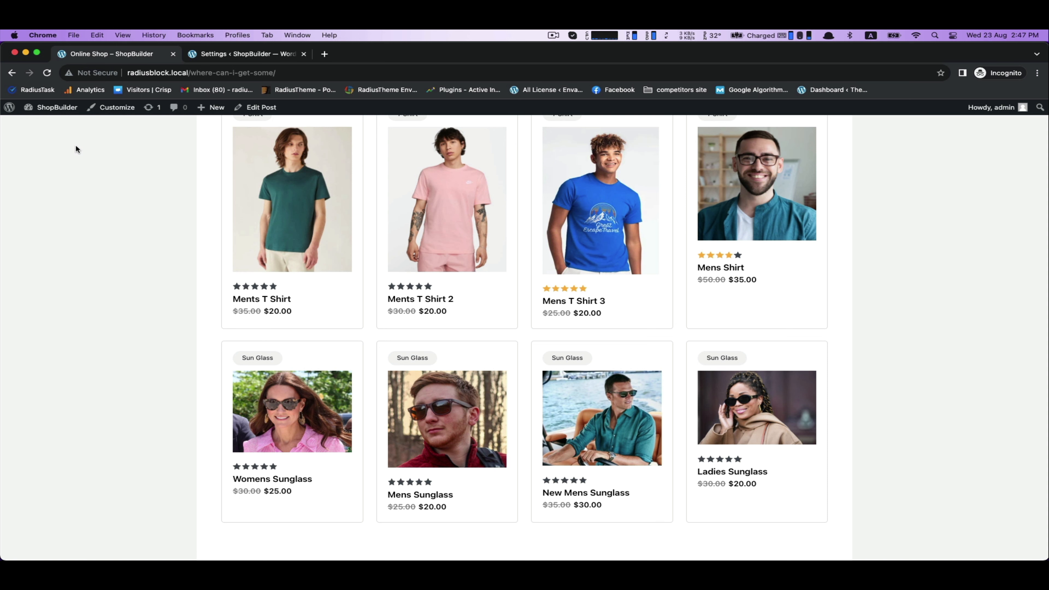
View the Ladies Sunglasses popup on the shop page and reopen the Sales Notification settings.
{"action": "scroll", "scroll_direction": "down", "scroll_amount": 3}
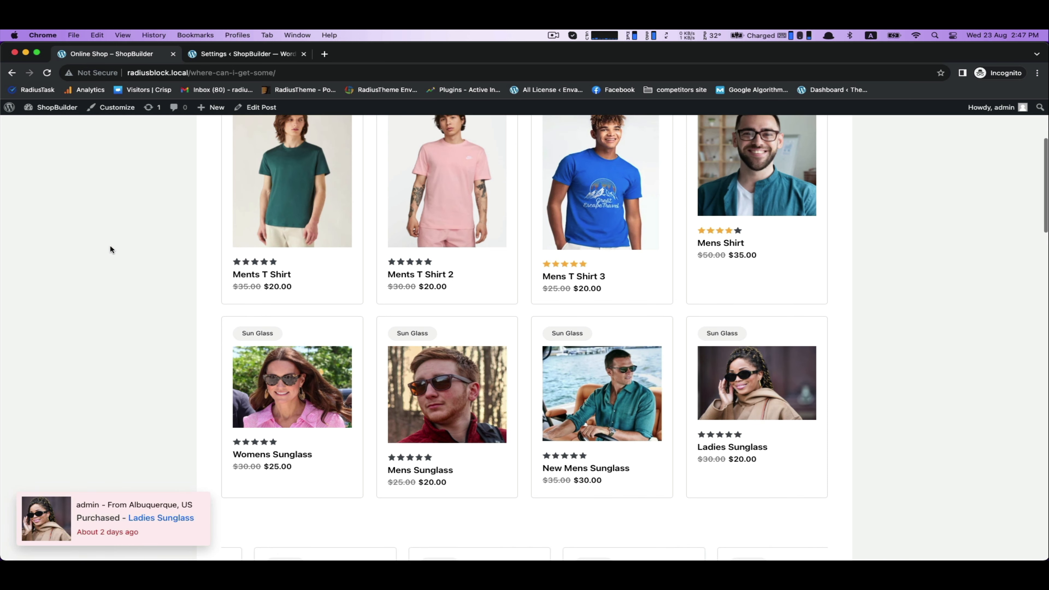
{"action": "scroll", "scroll_direction": "down", "scroll_amount": 3}
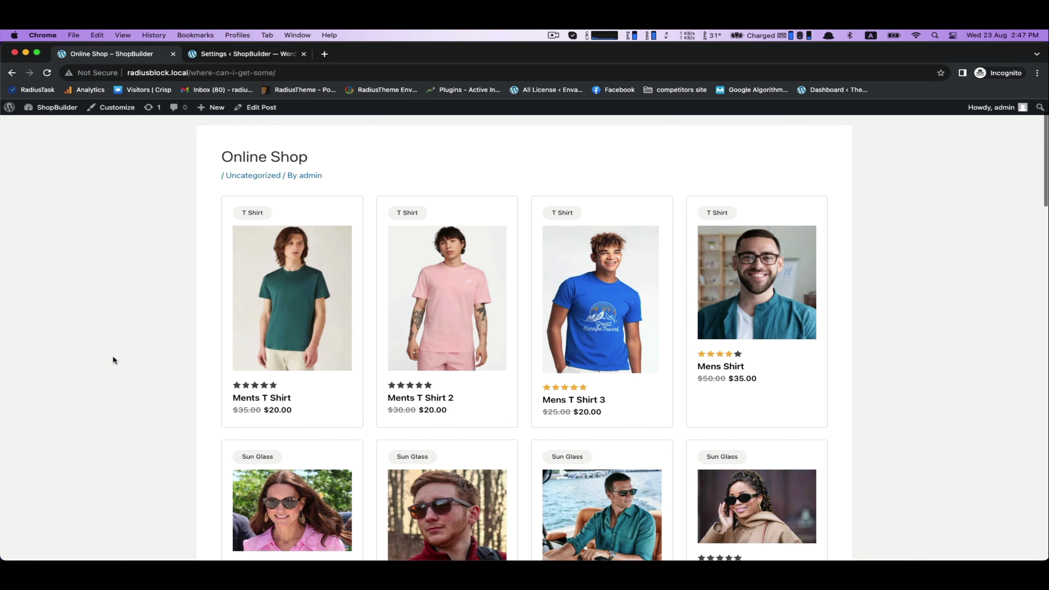
{"action": "scroll", "scroll_direction": "down", "scroll_amount": 3}
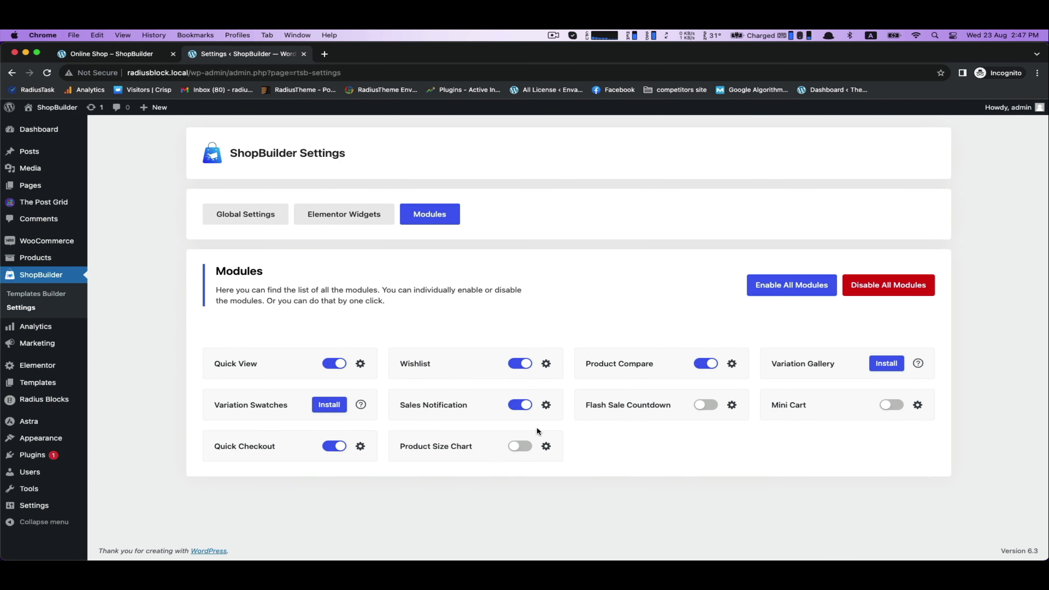
{"action": "left_click", "coordinate": [546, 405]}
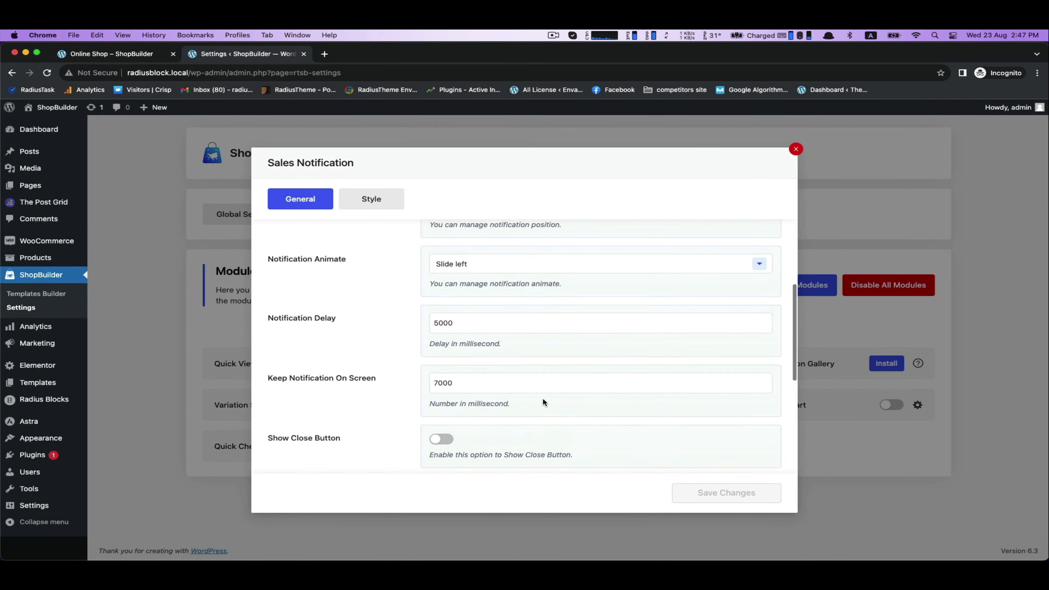